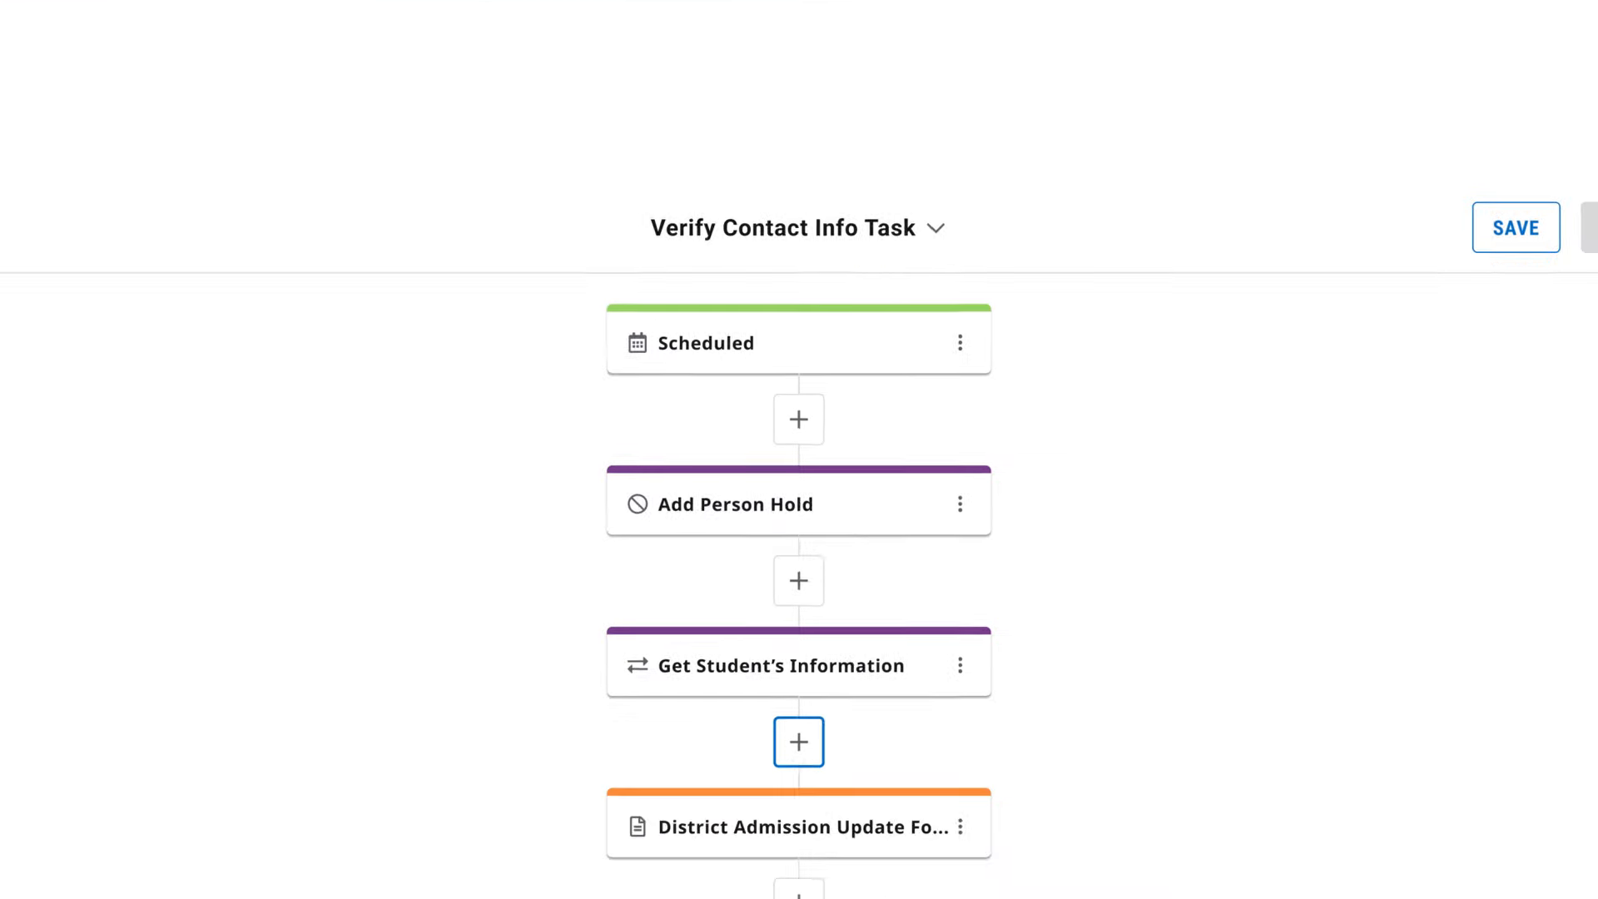
Step: Return to the dashboard from the Thank you page to view the Advisor Approval and Salary Increase Approval notifications
scroll("down", 3)
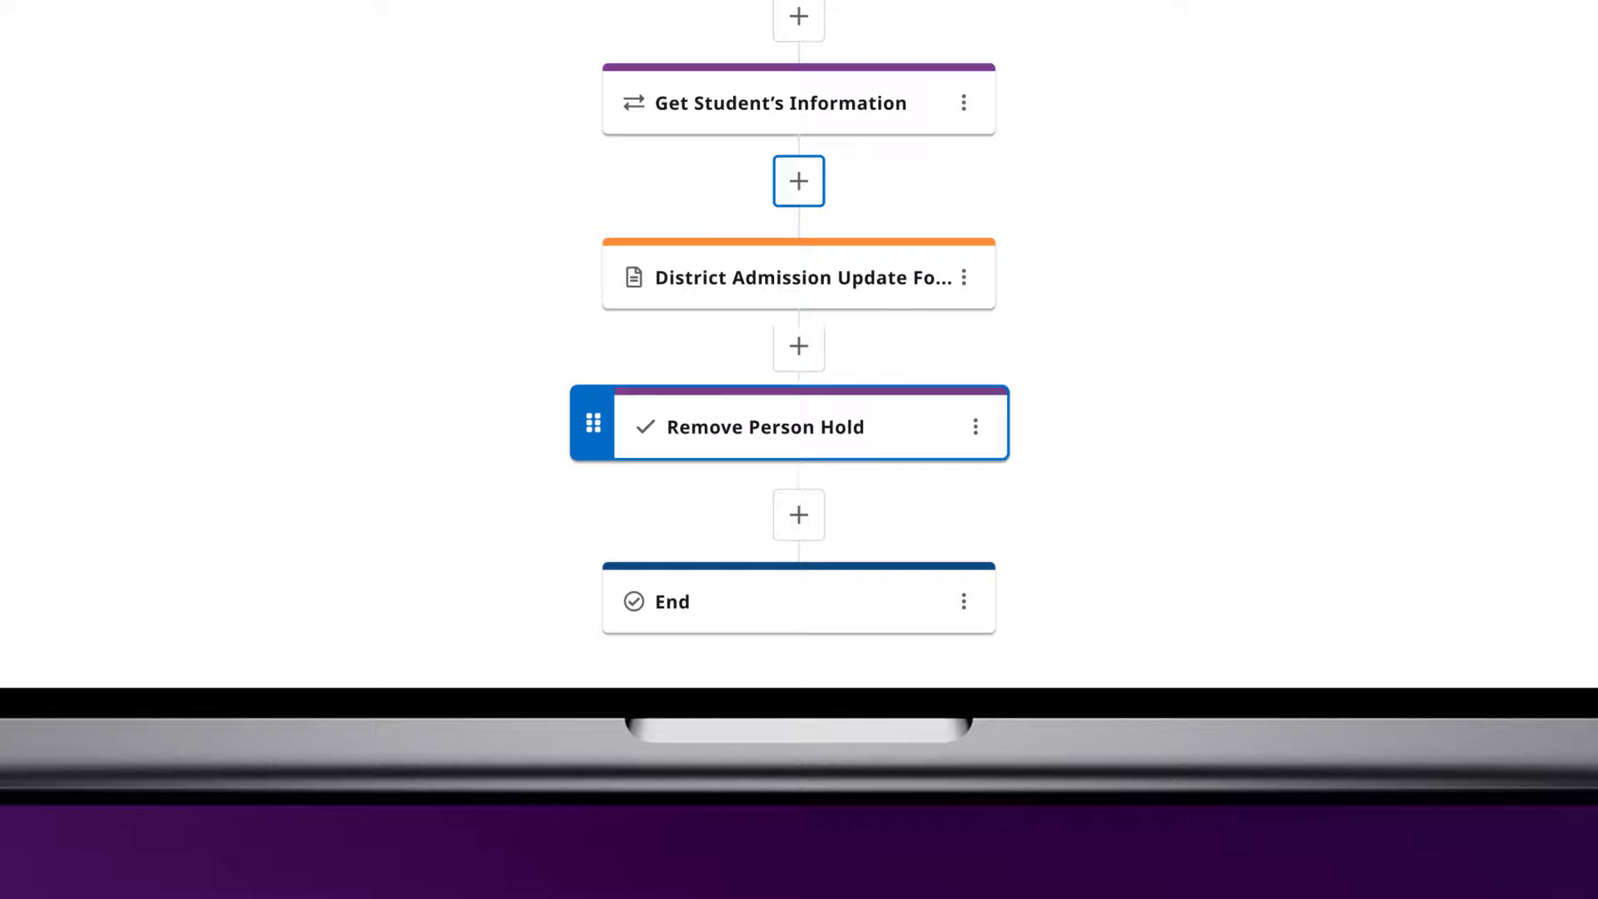
scroll("up", 3)
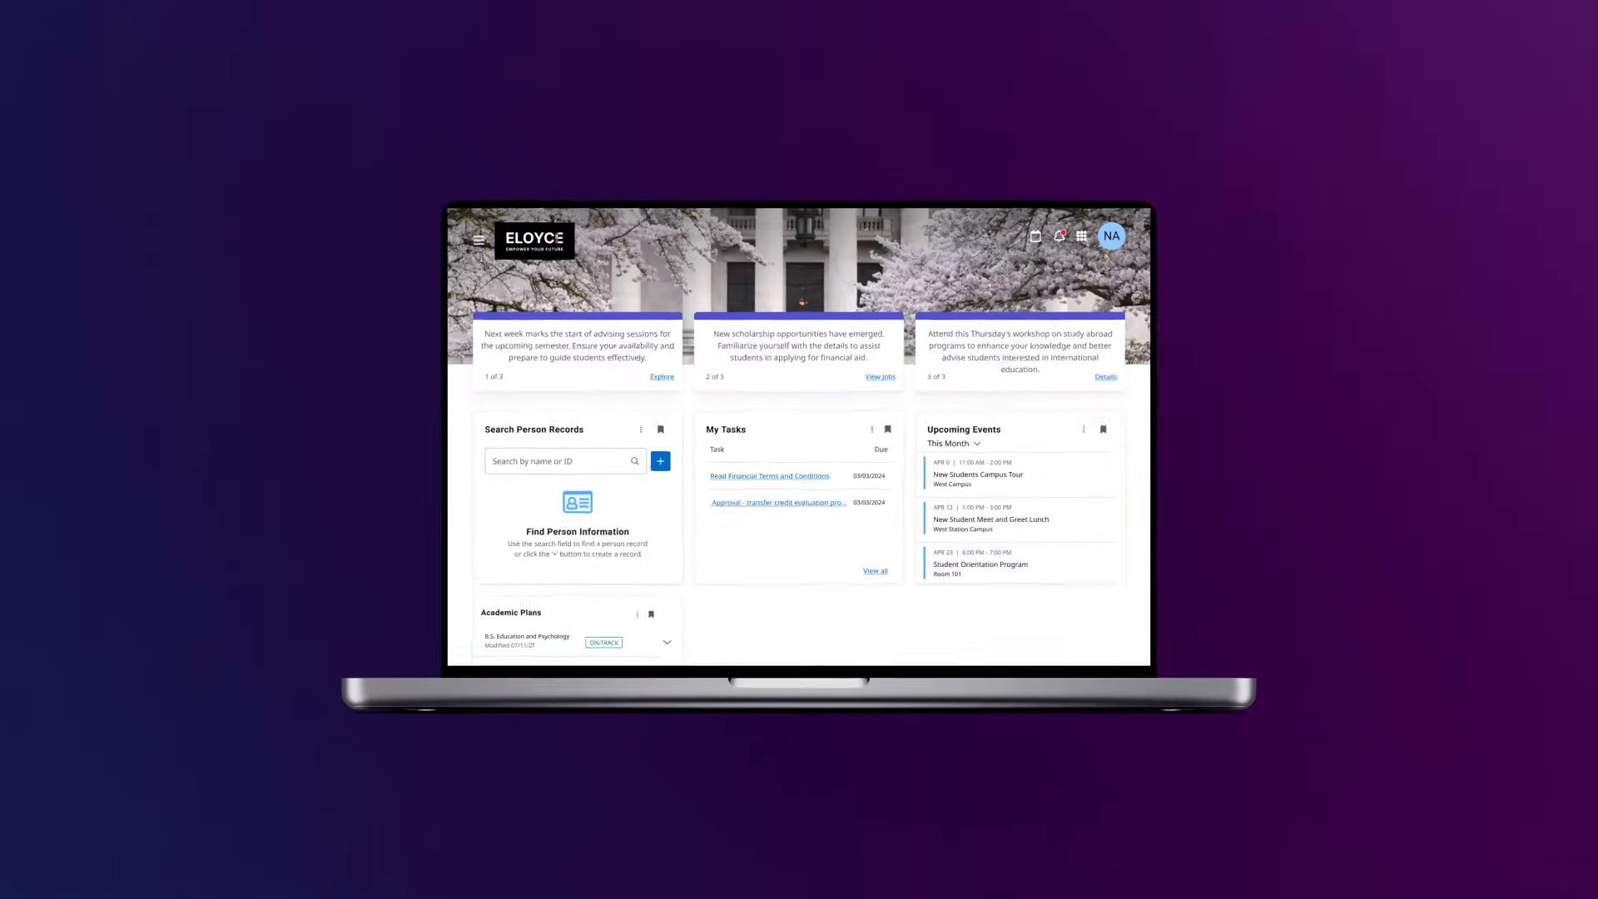
scroll("down", 3)
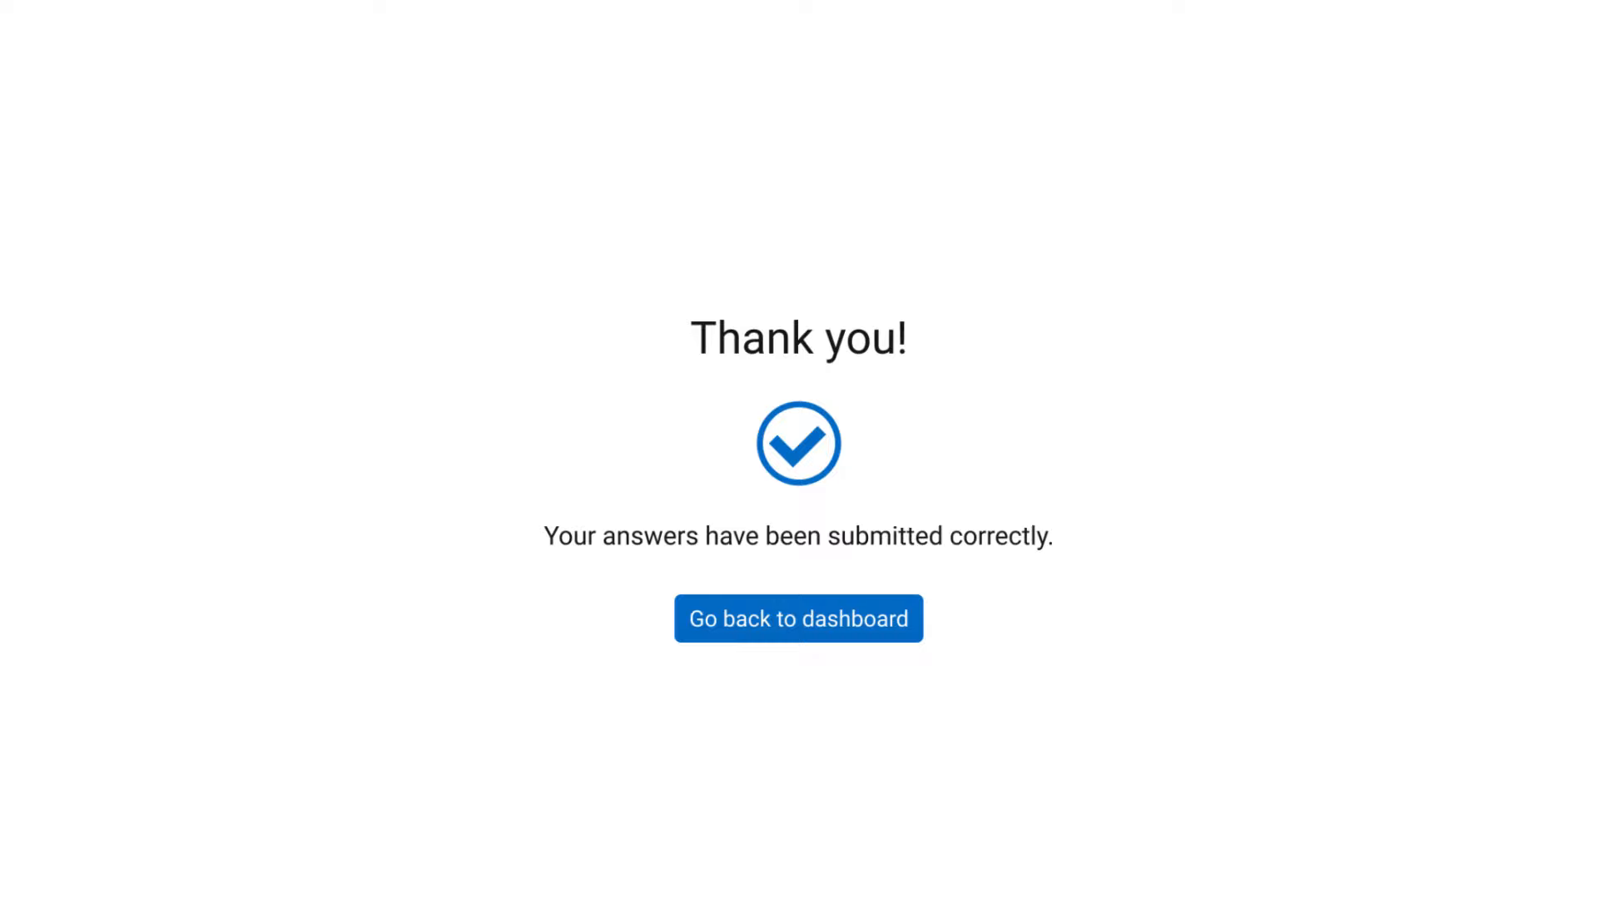
left_click(798, 618)
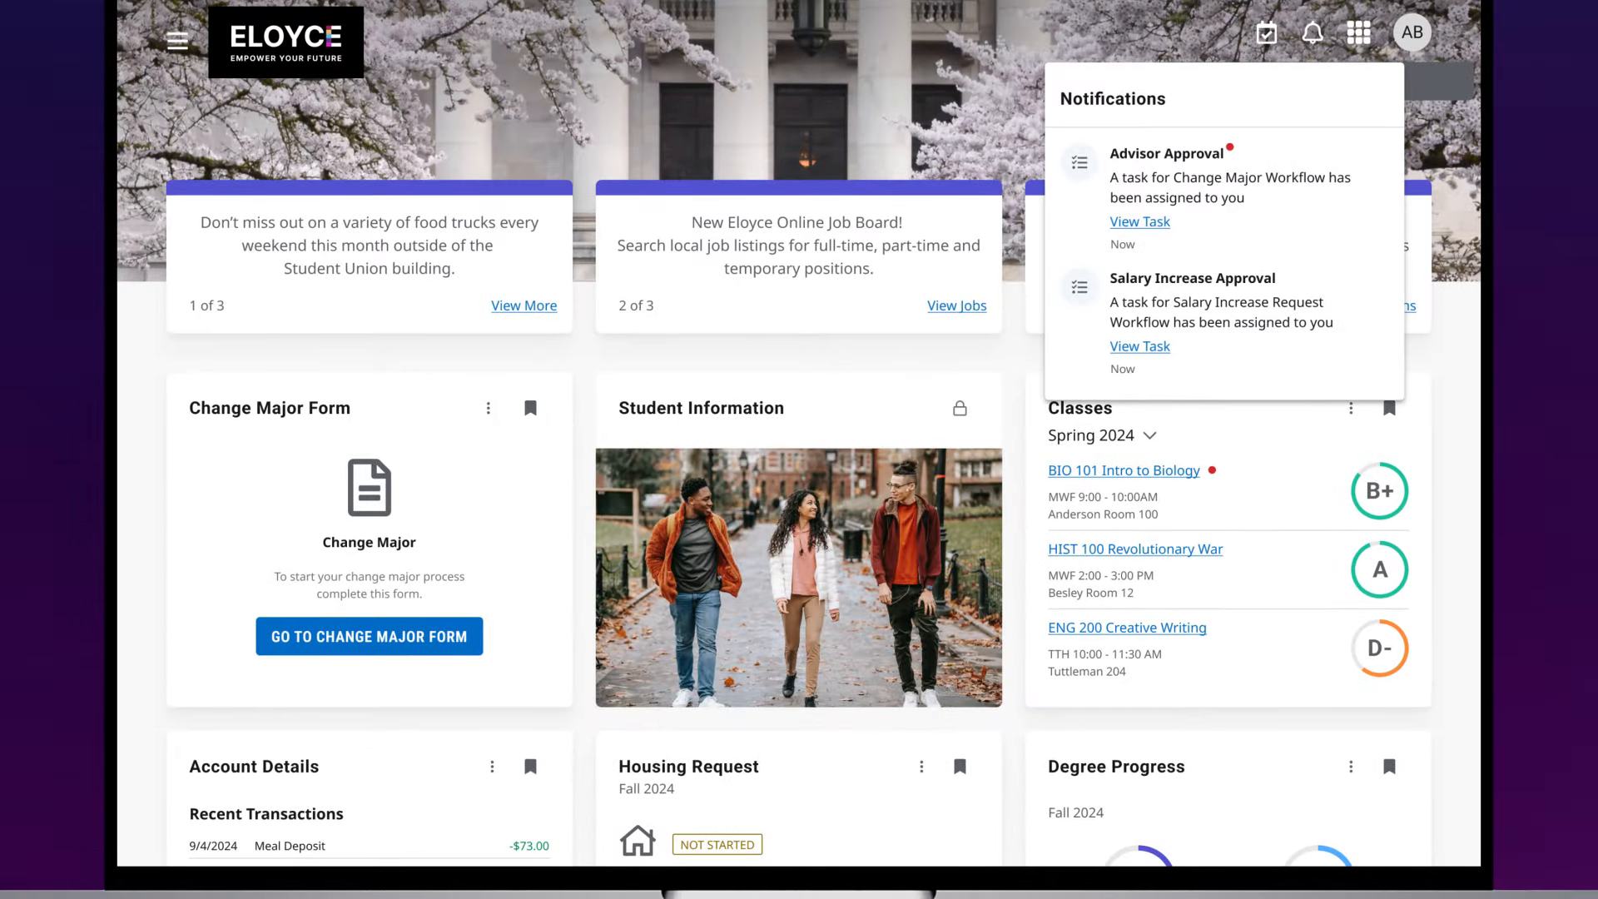